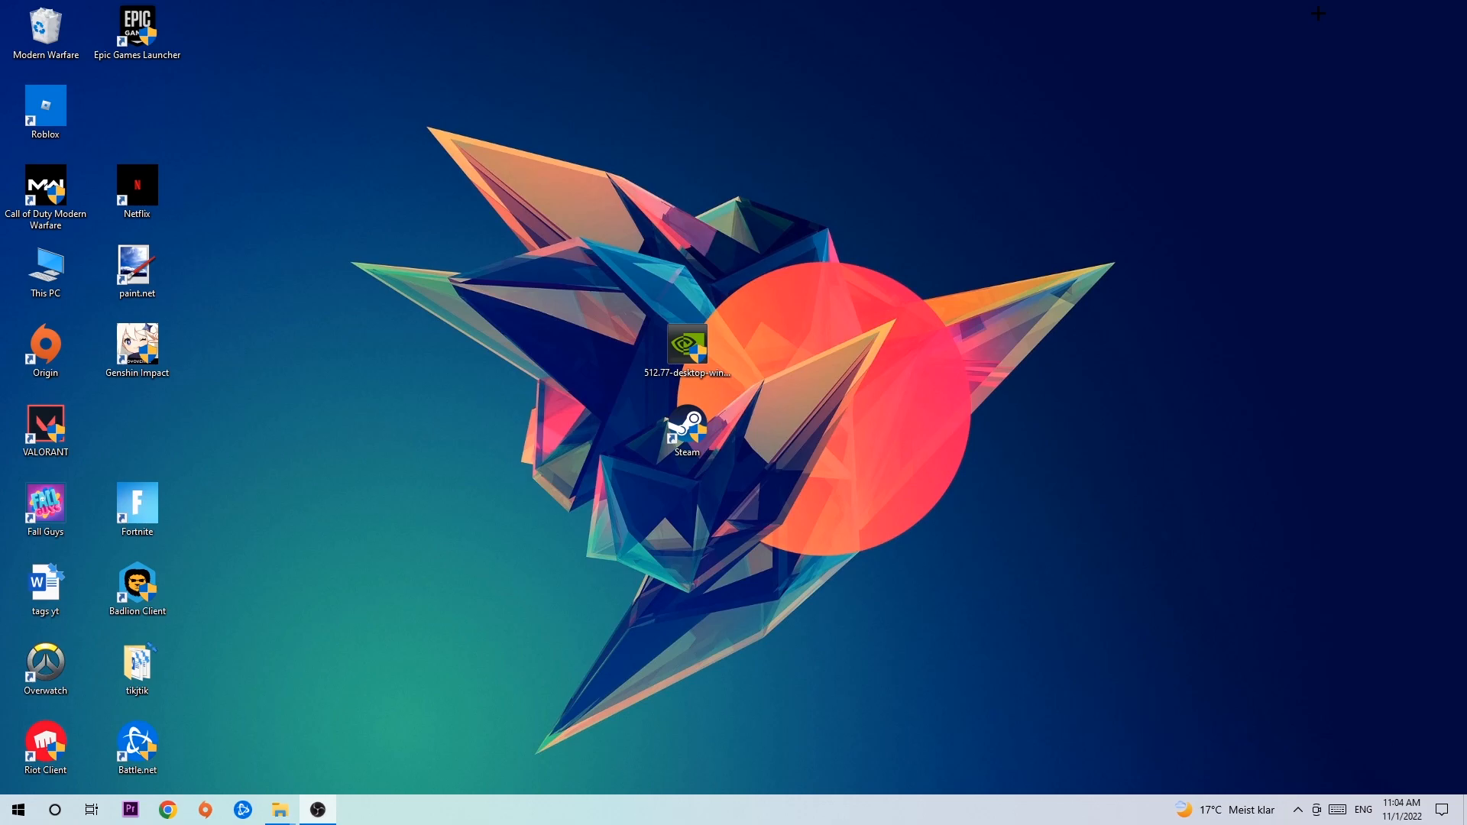
mouse_move(697, 115)
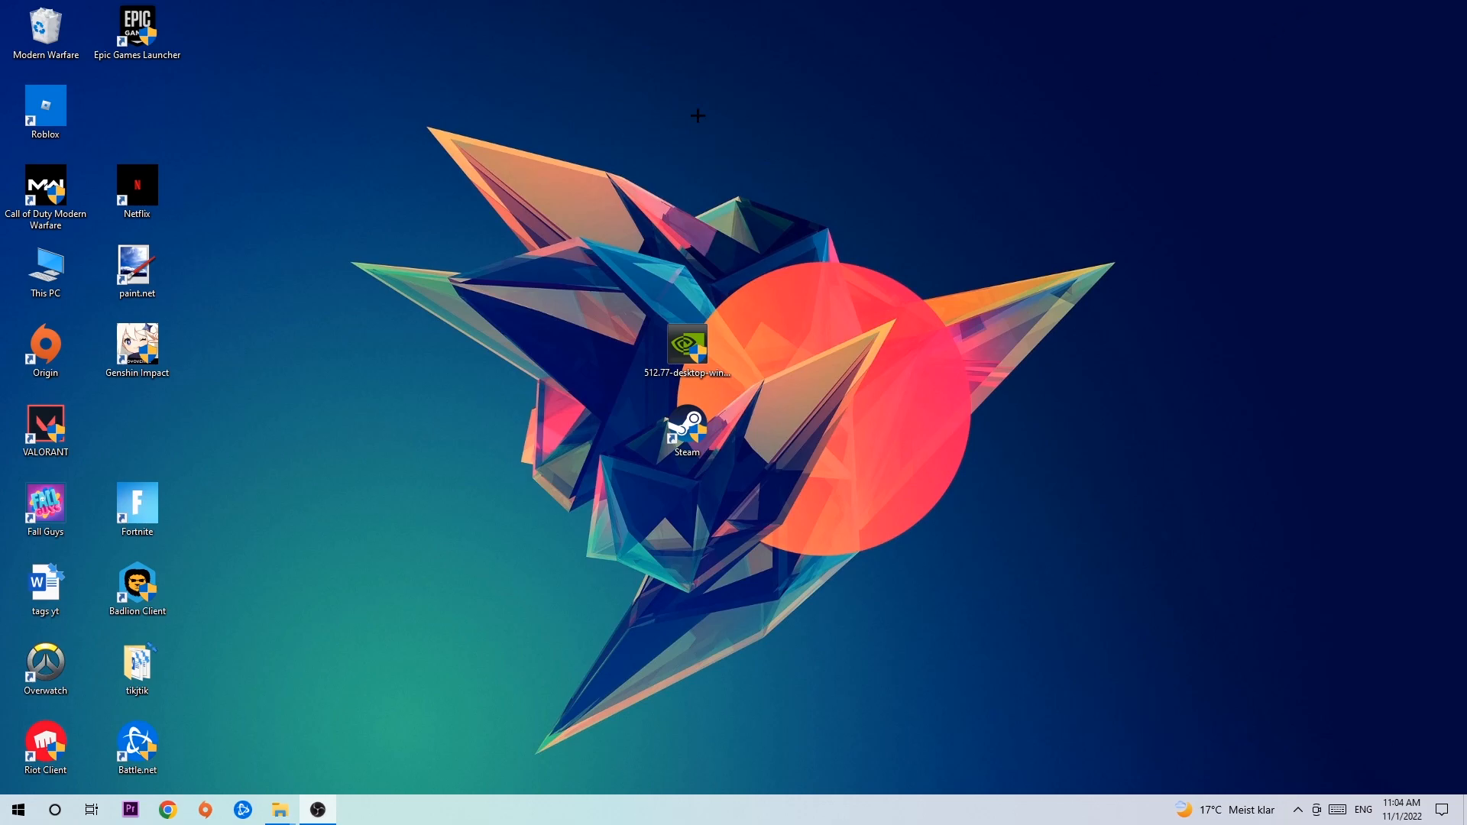
mouse_move(613, 822)
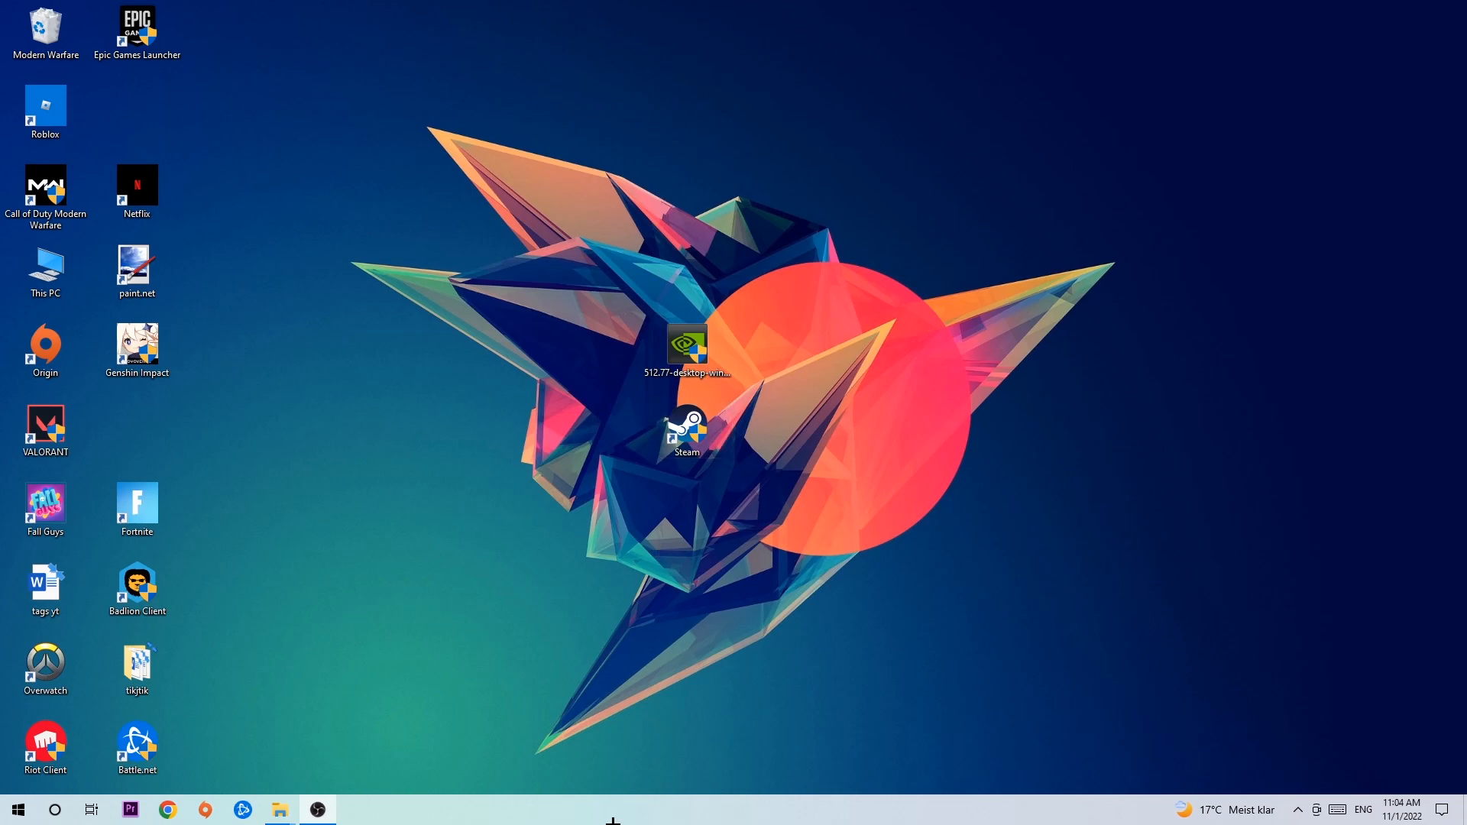
Step: Open Task Manager, expand the full process list, and bring up actions for DPHelper Application
right_click(613, 809)
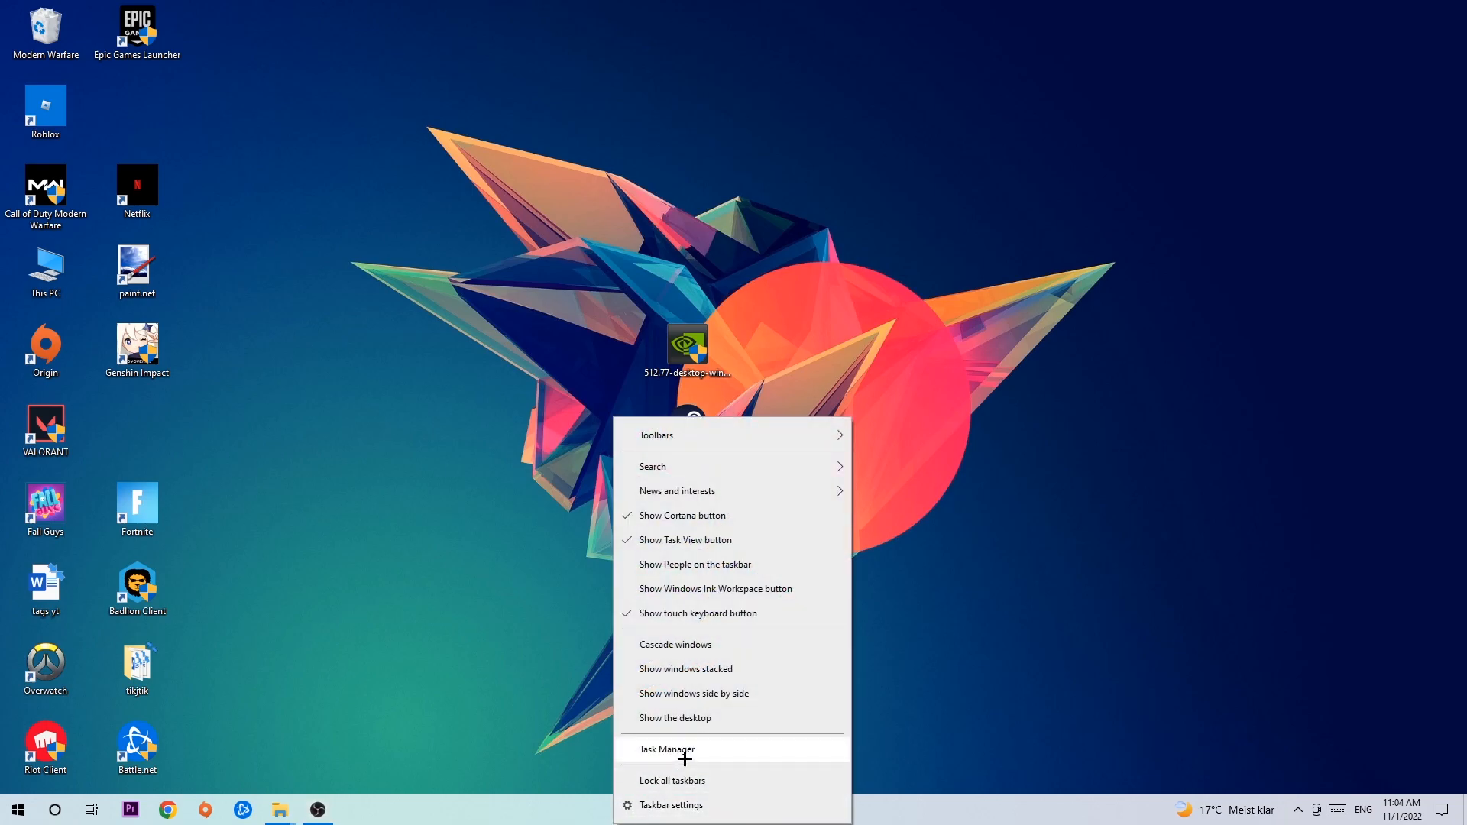
left_click(665, 749)
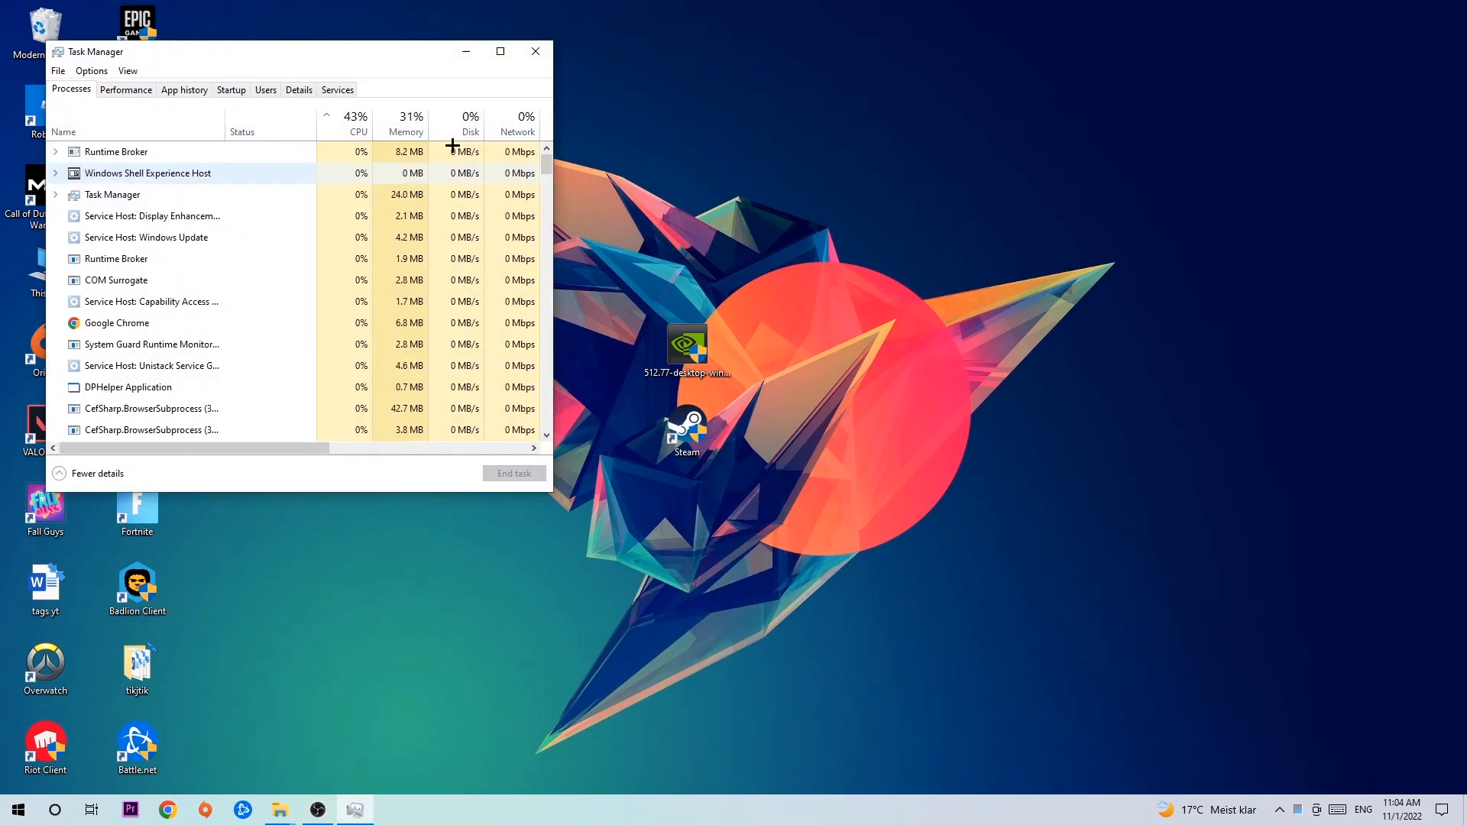
left_click(500, 51)
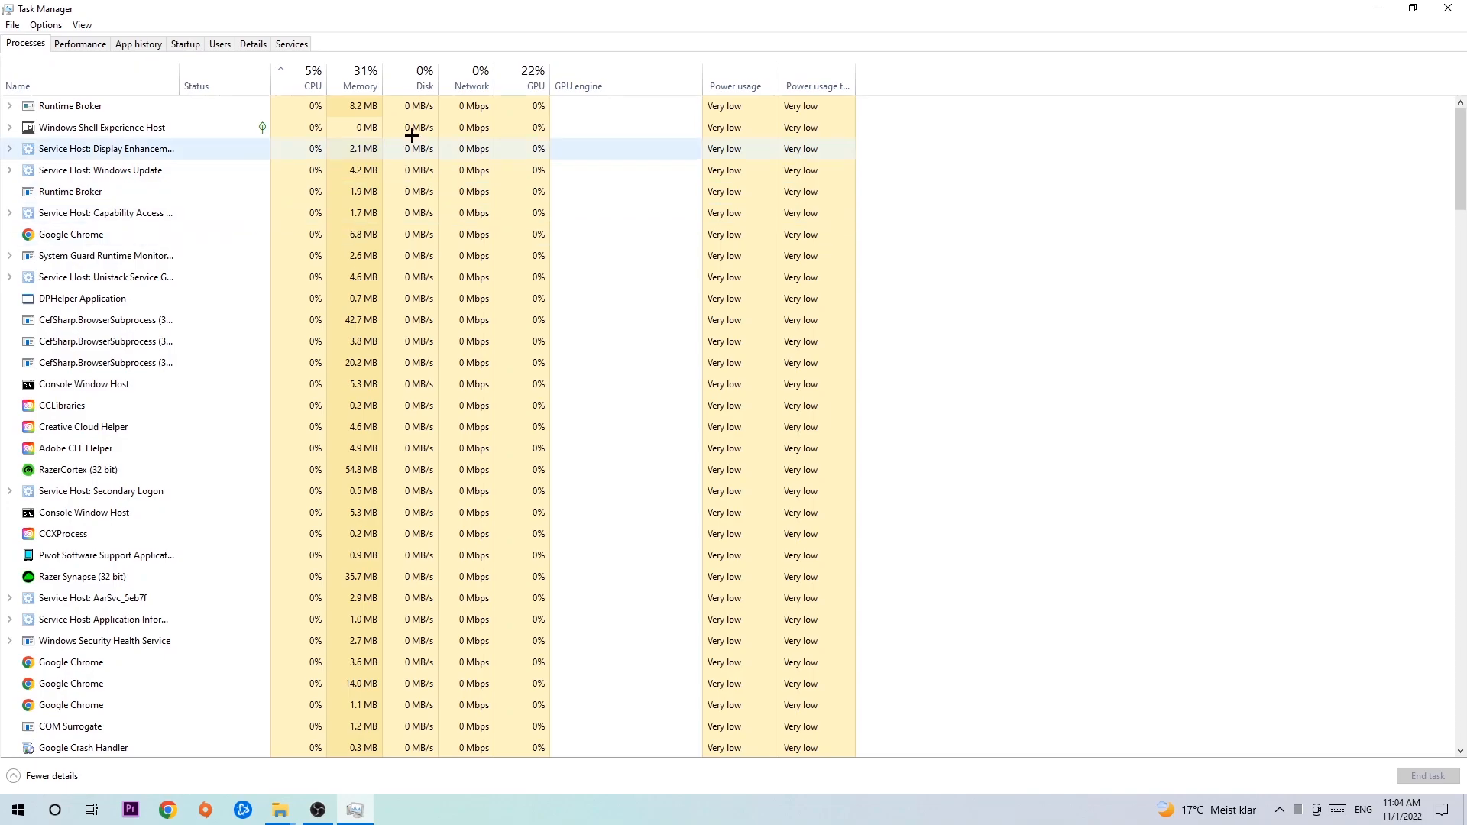
left_click(100, 170)
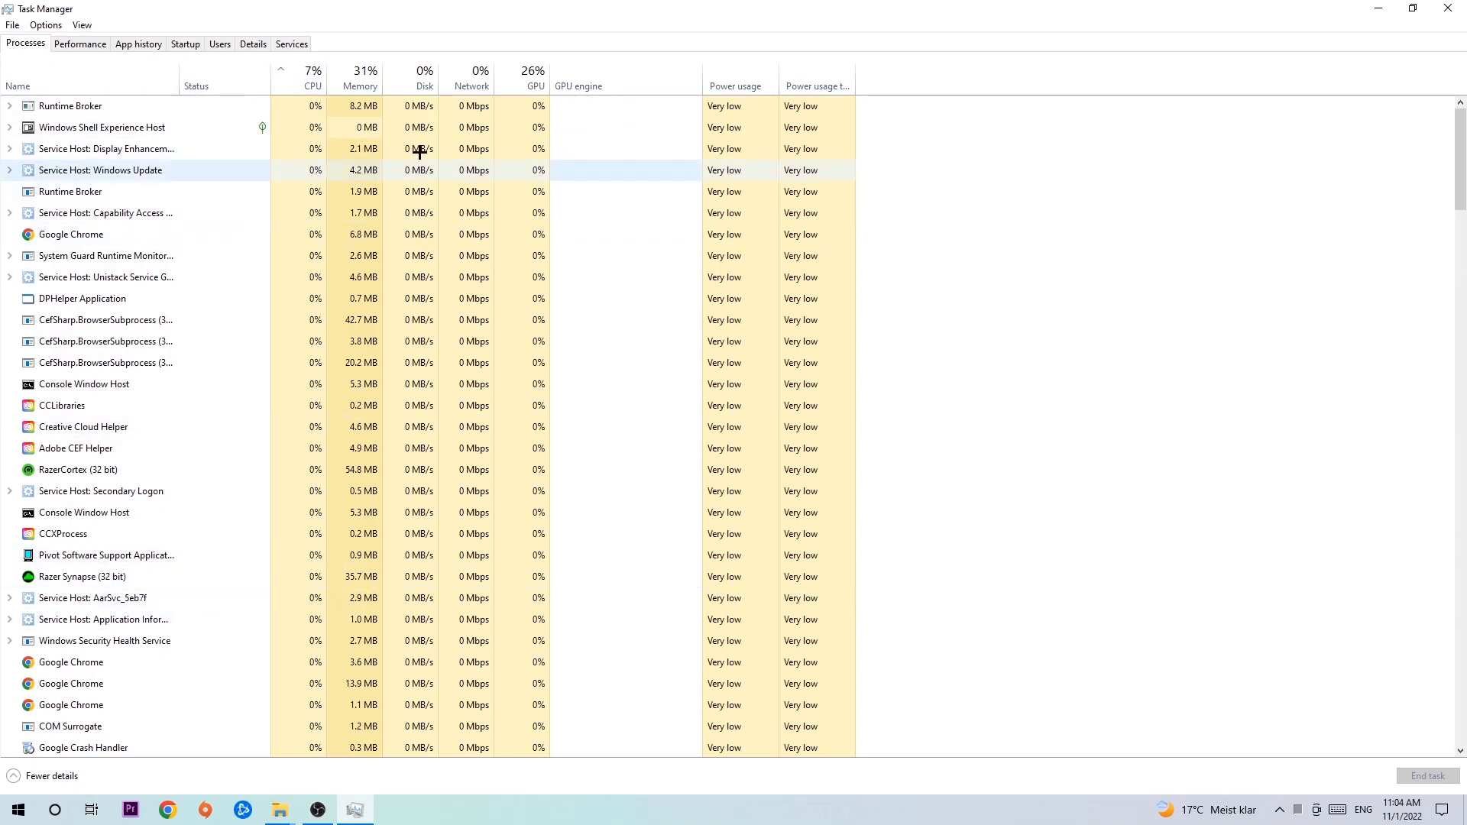
left_click(82, 299)
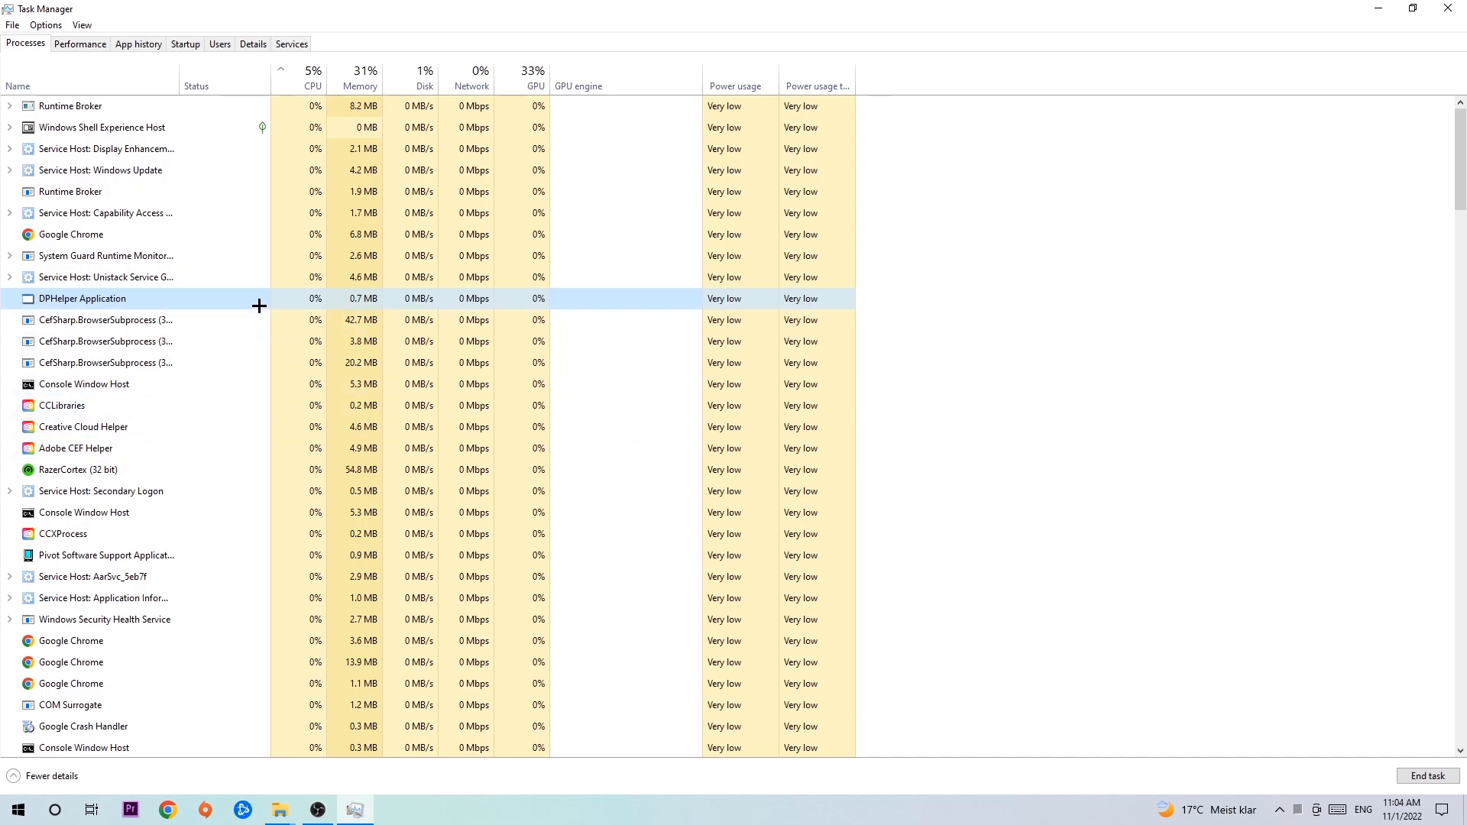
right_click(84, 383)
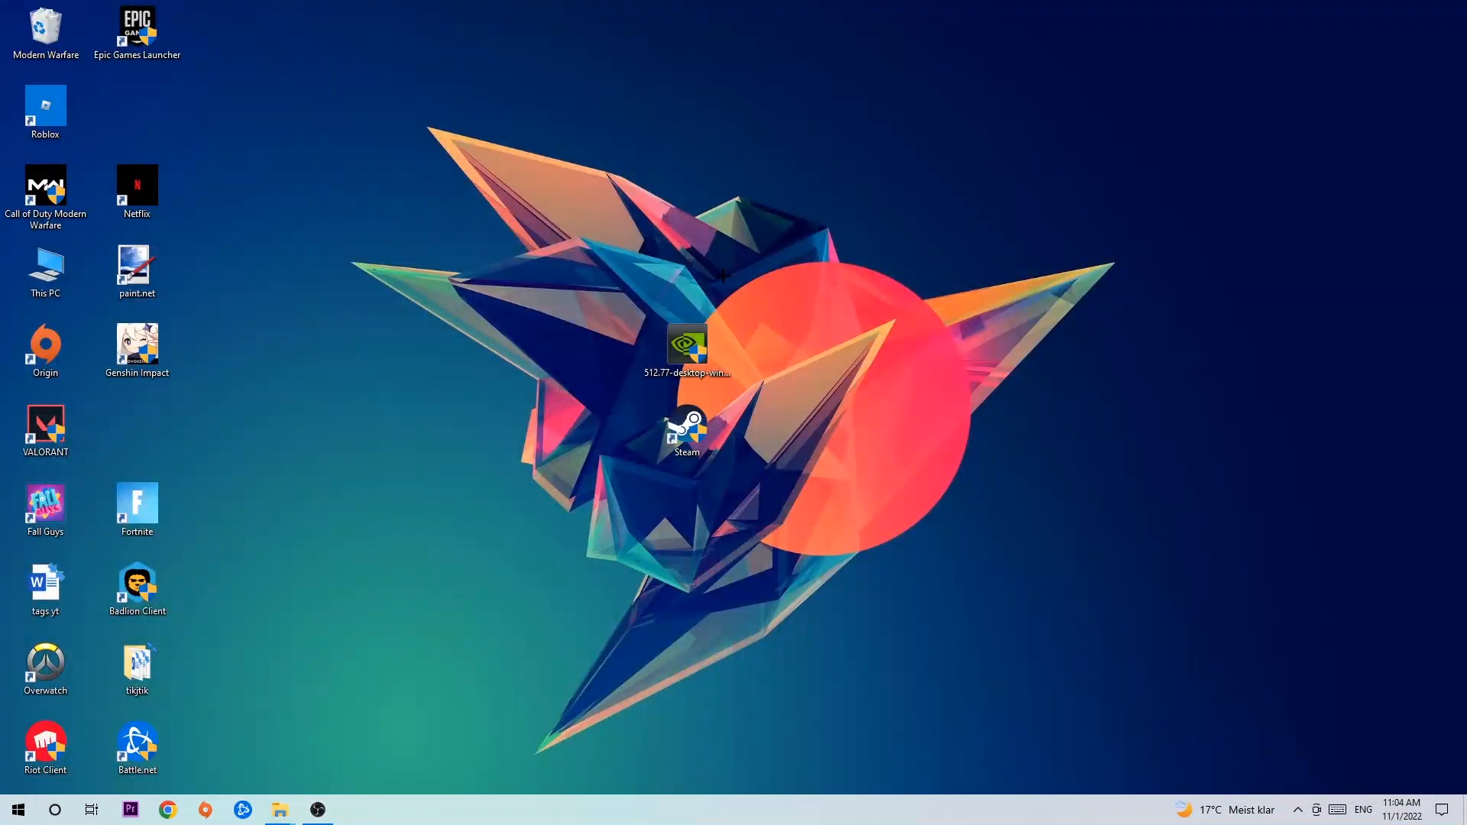
Step: Drag the Steam shortcut back and forth across the top area of the desktop
left_click_drag(686, 423, 935, 285)
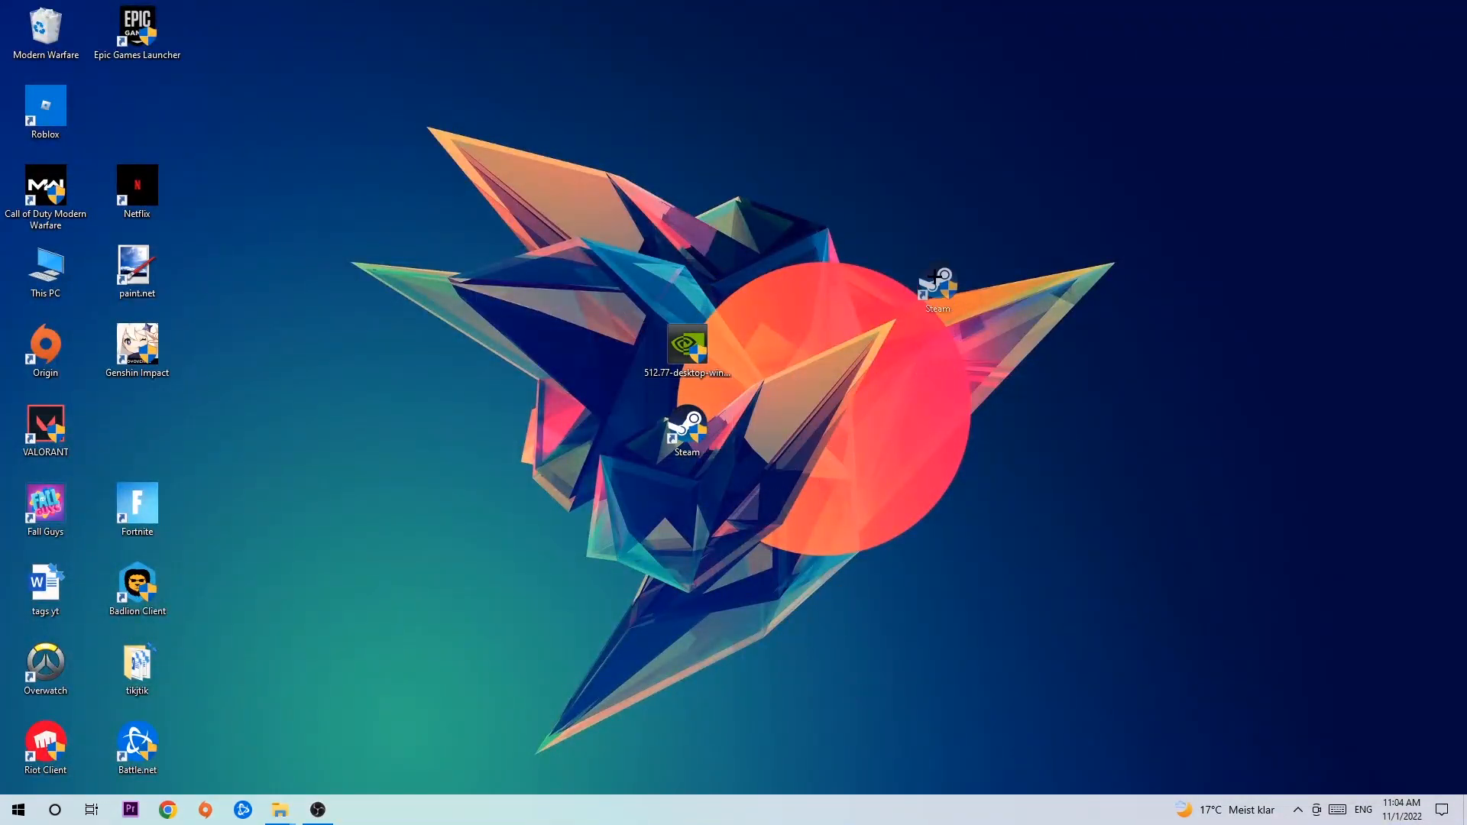
left_click_drag(686, 430, 596, 192)
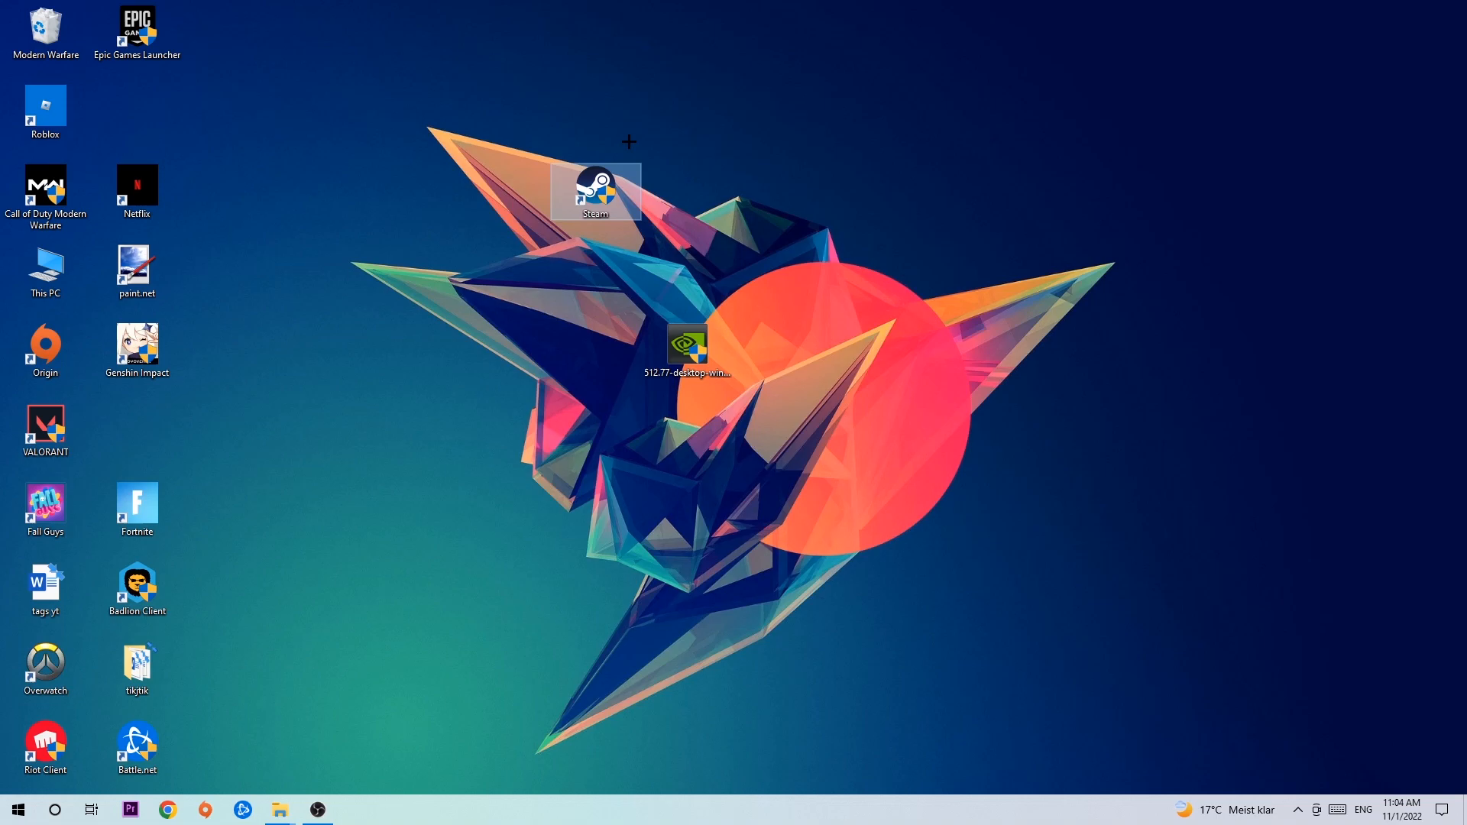
left_click_drag(596, 191, 868, 192)
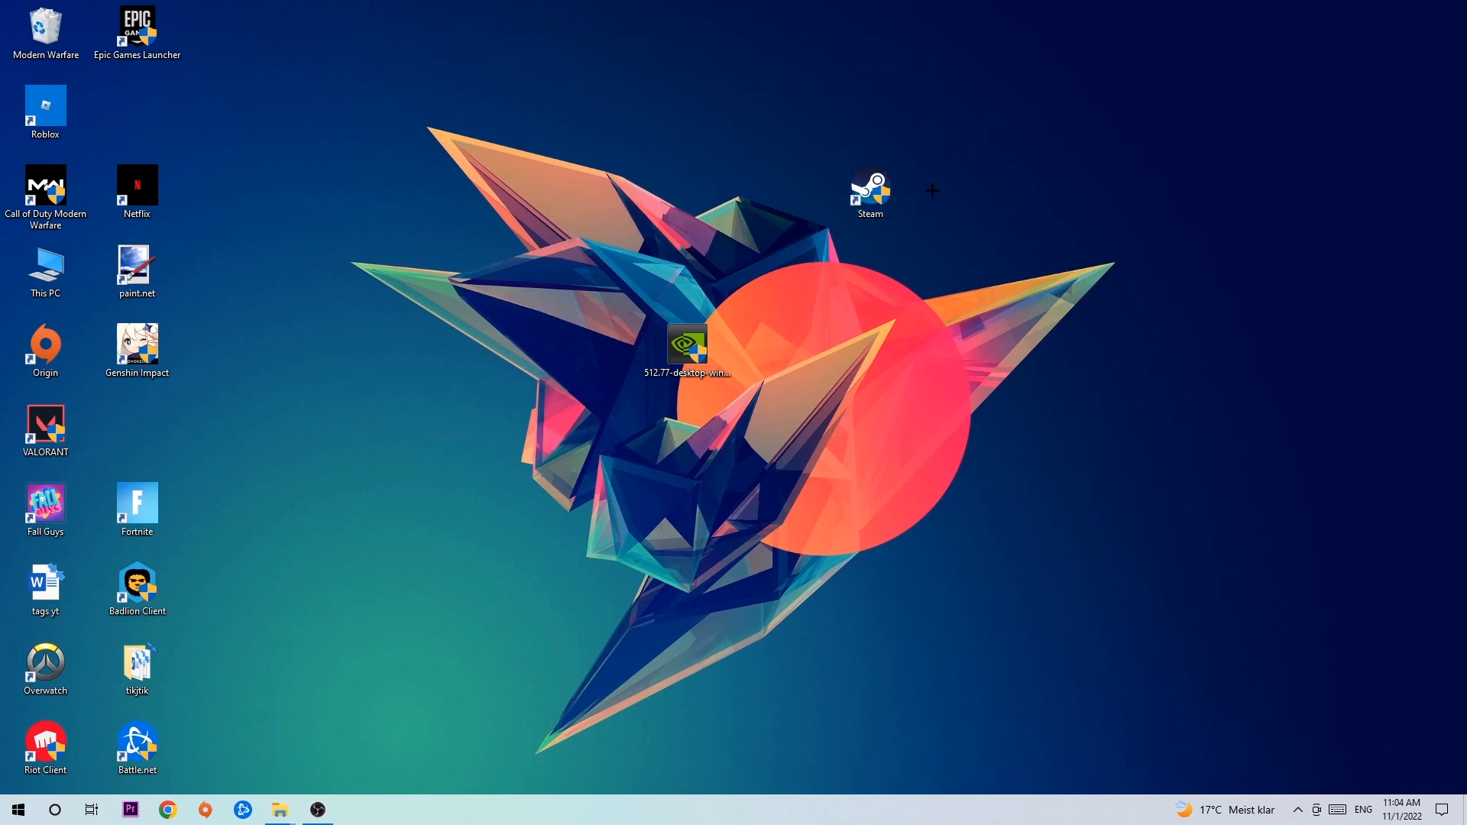
left_click_drag(870, 187, 503, 187)
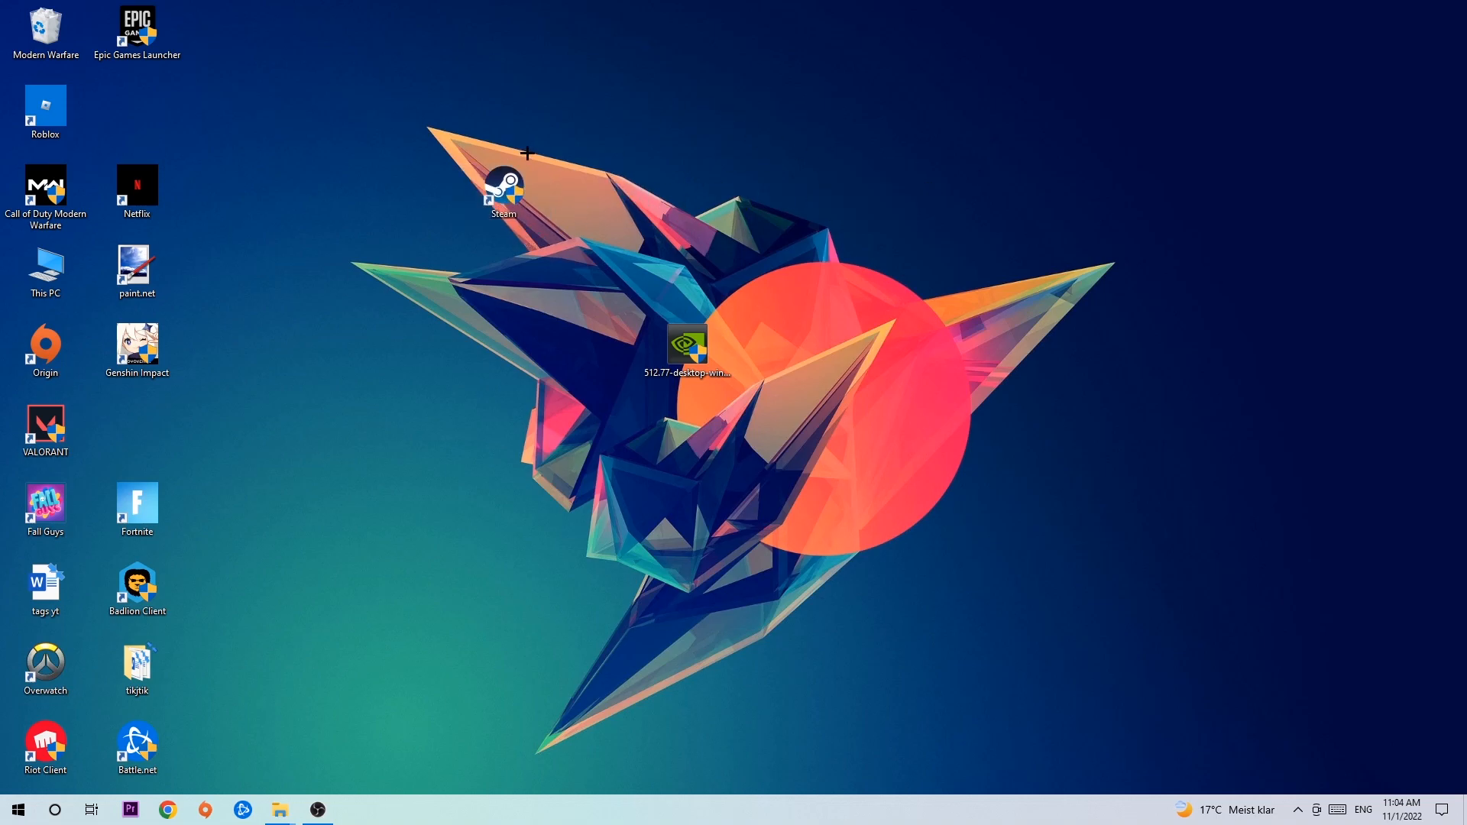
mouse_move(64, 805)
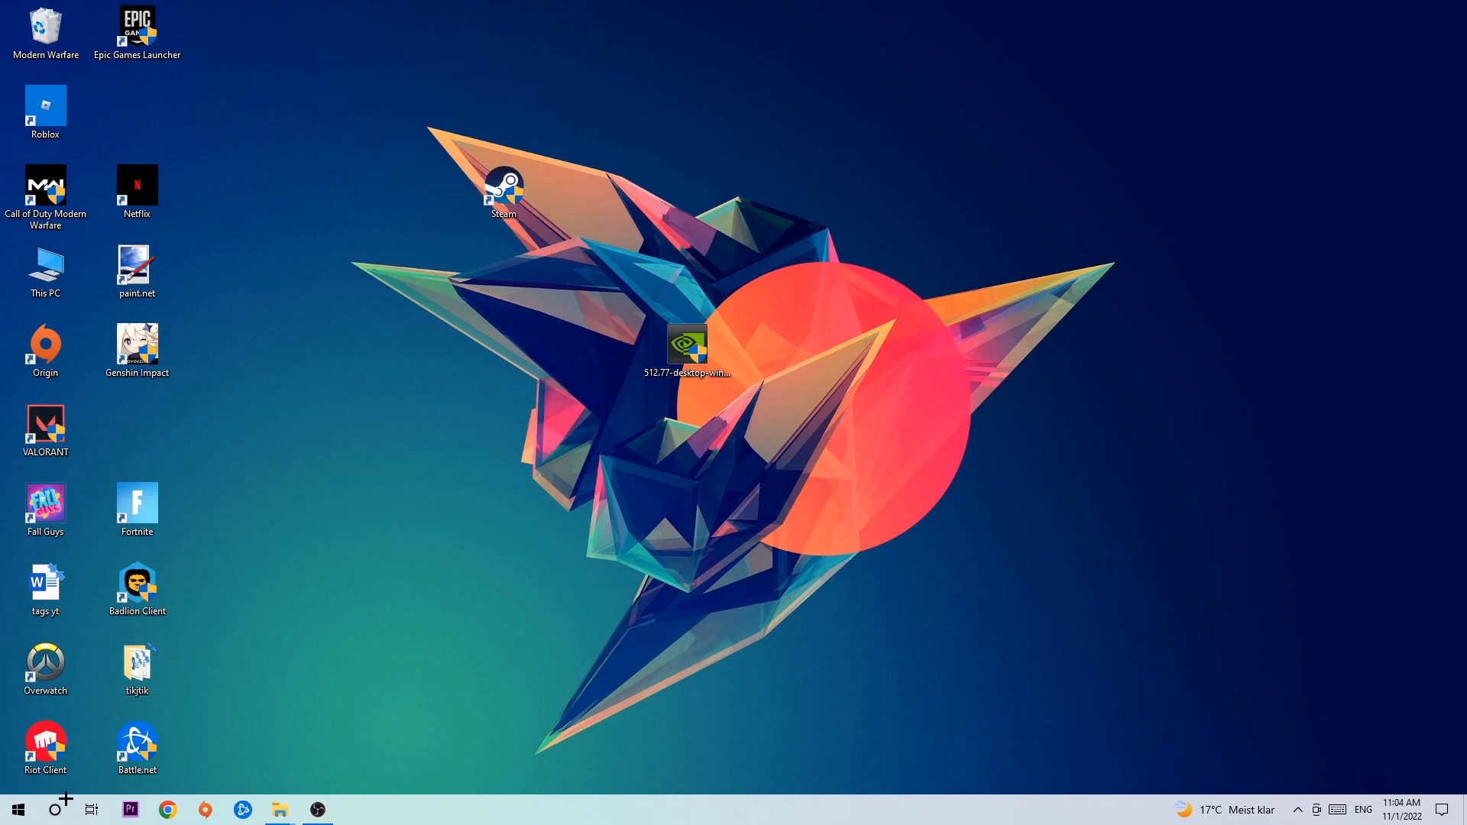
left_click(16, 809)
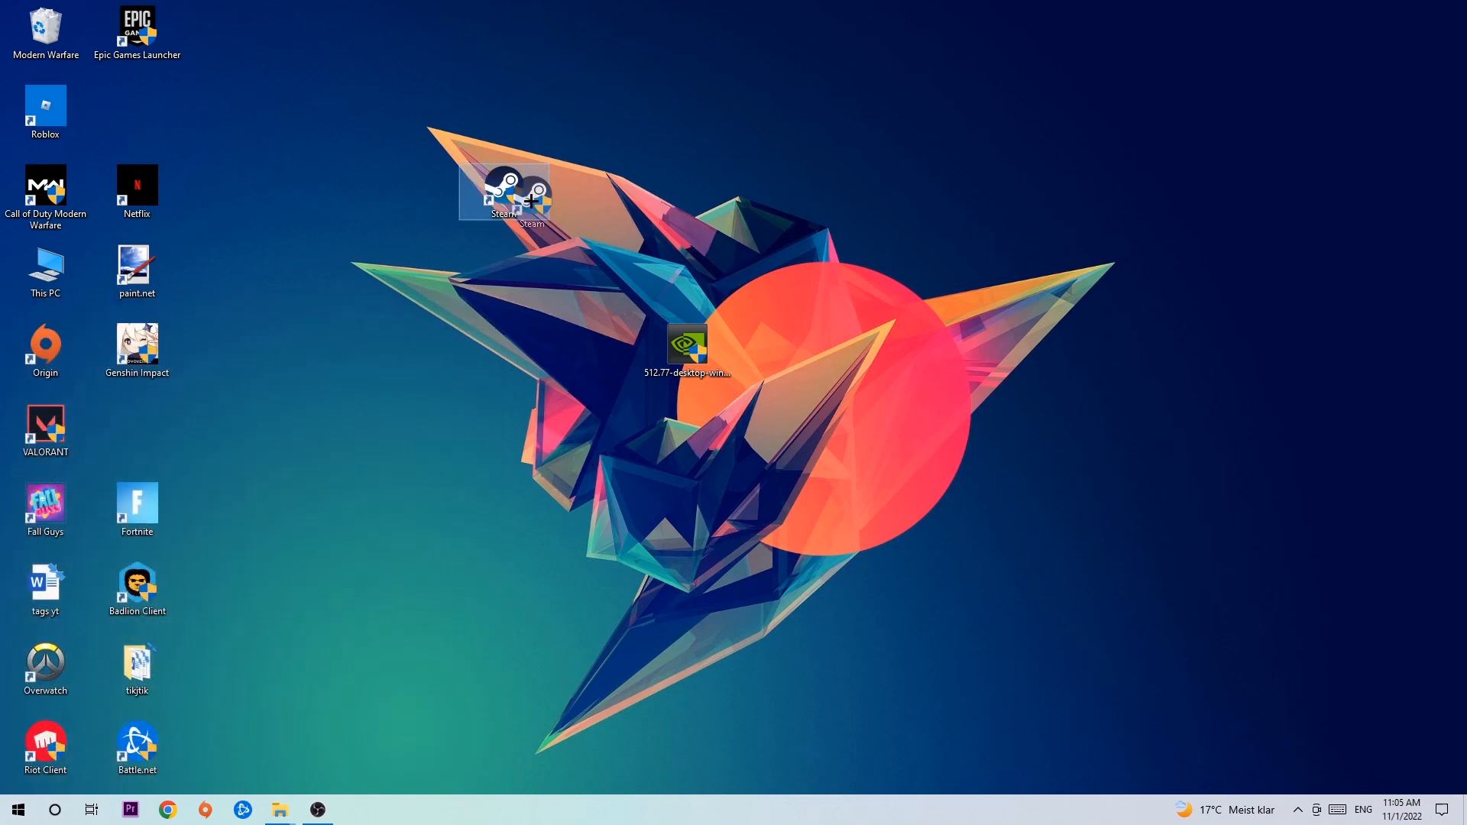
Step: Set Steam shortcut properties to Windows 8 compatibility mode and Run as administrator
right_click(869, 192)
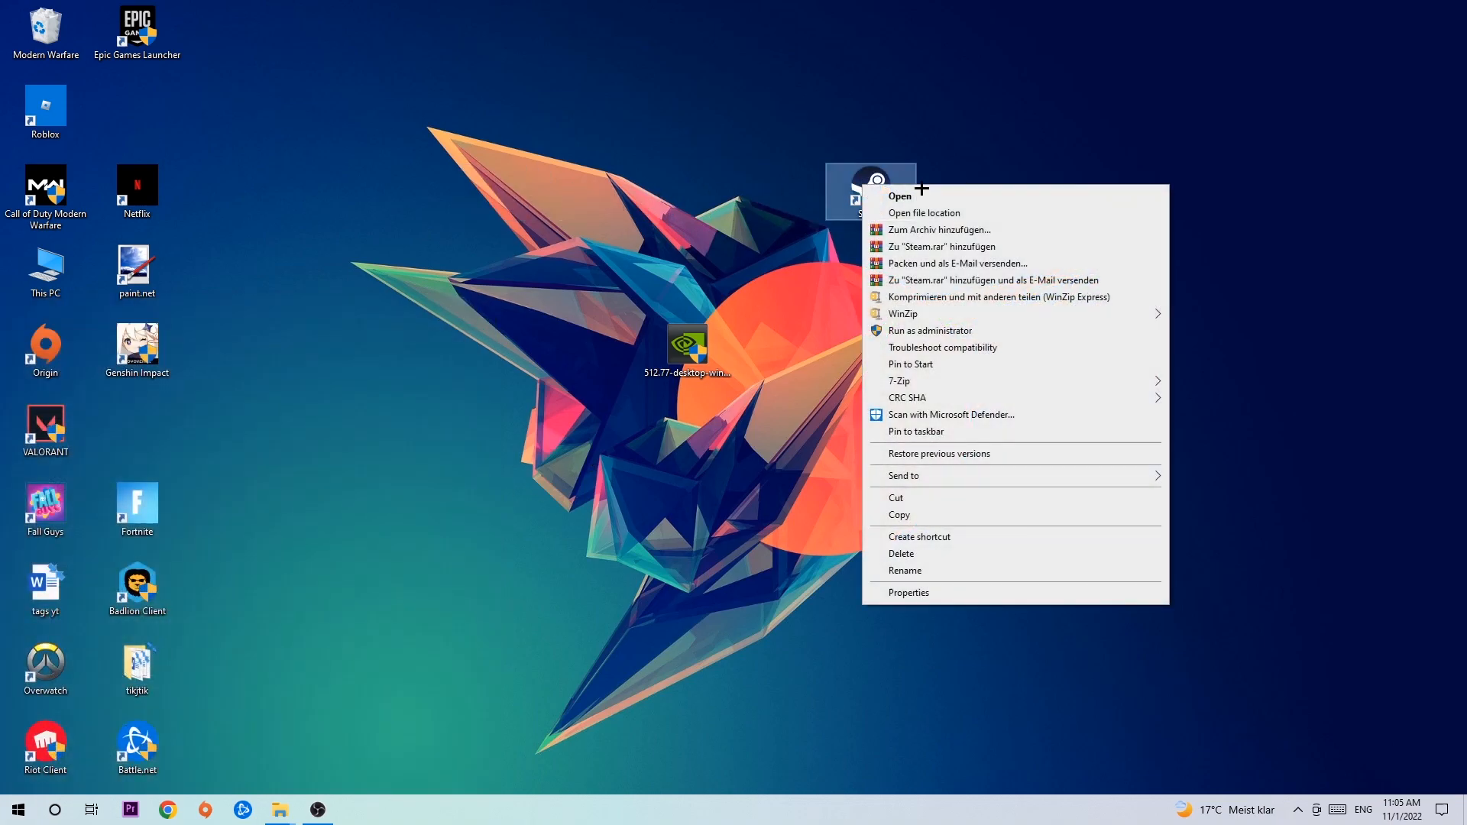
mouse_move(944, 592)
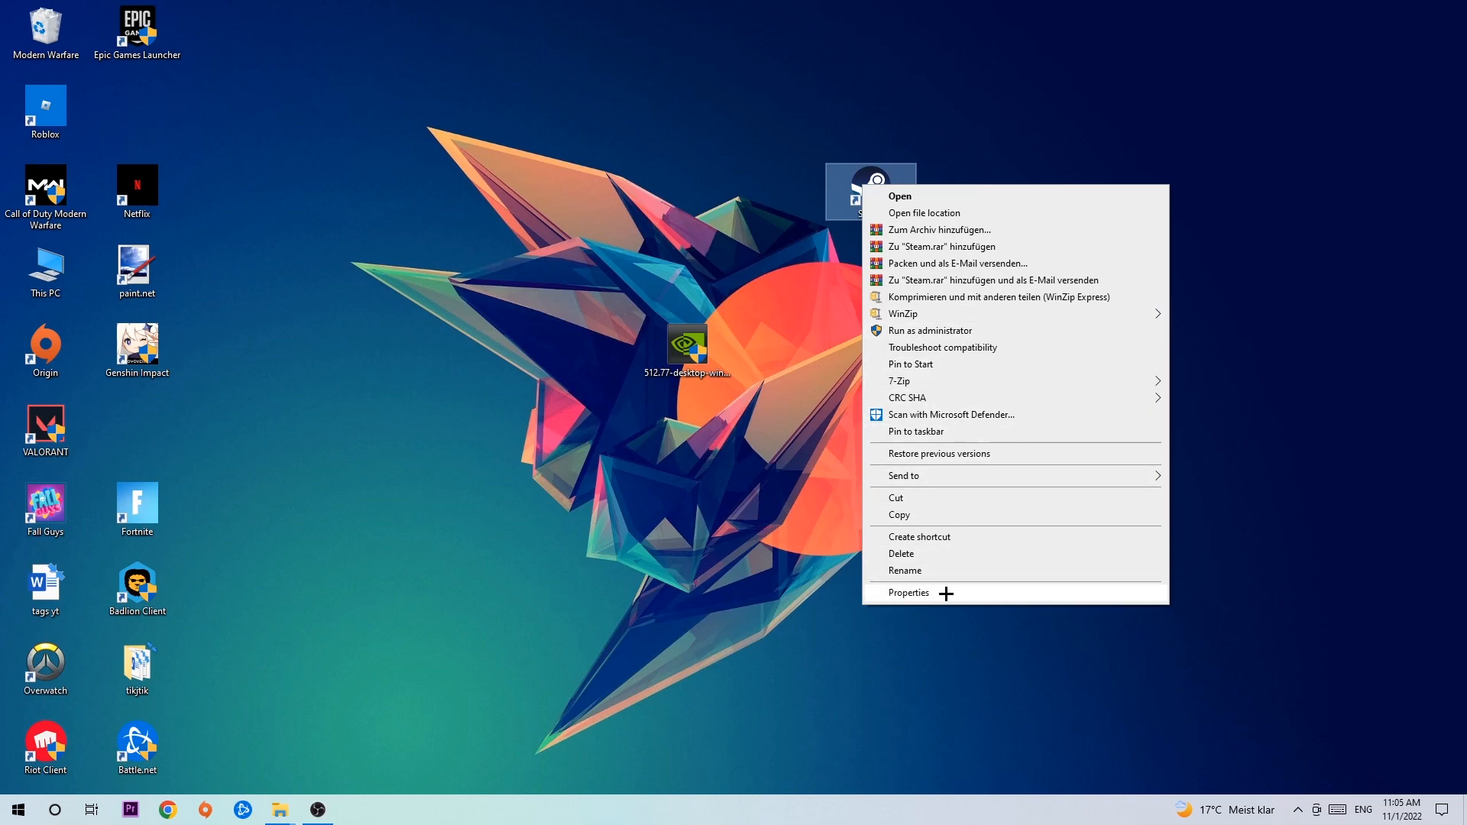
left_click(907, 592)
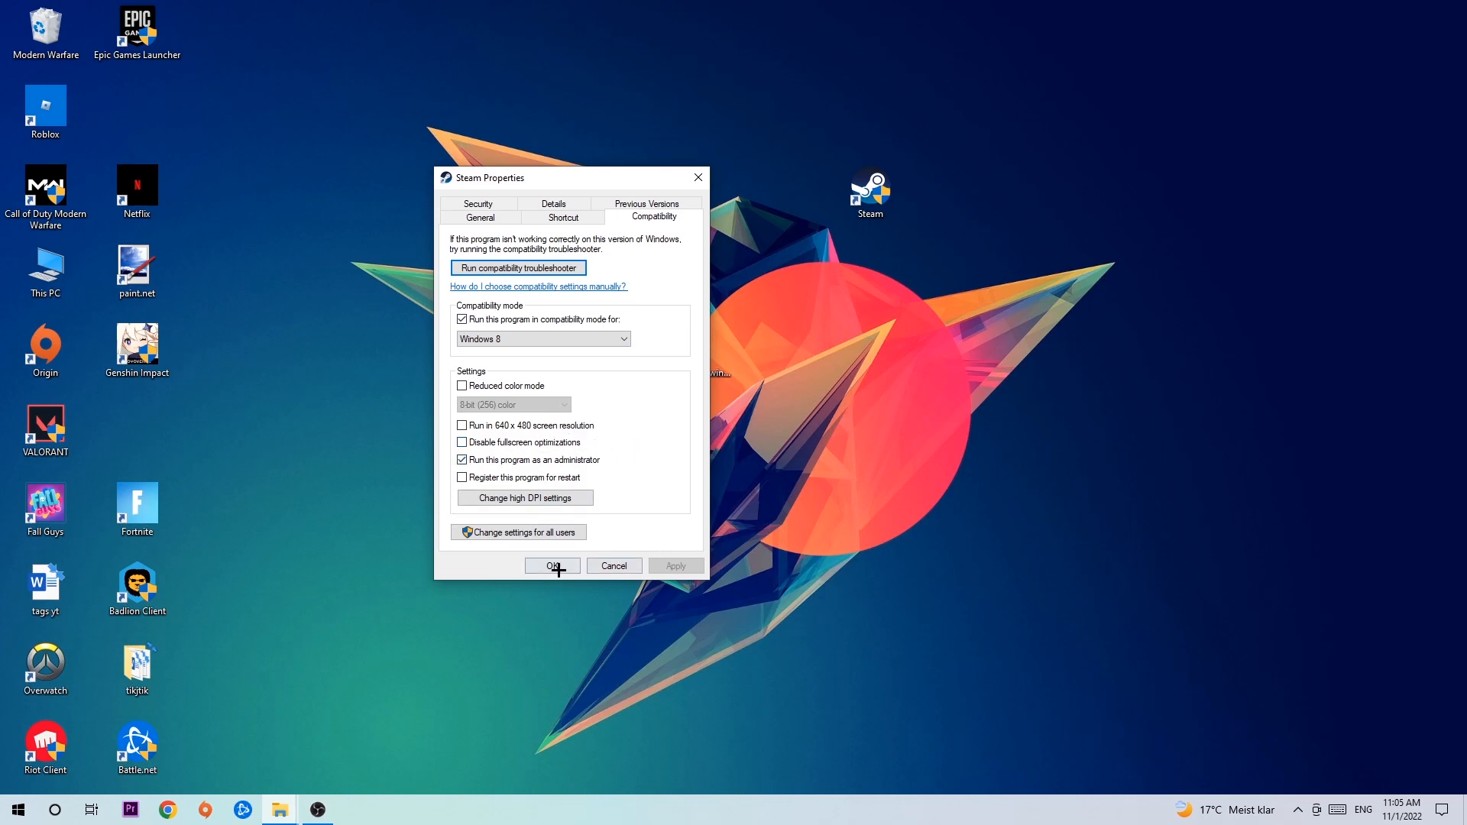
left_click(551, 565)
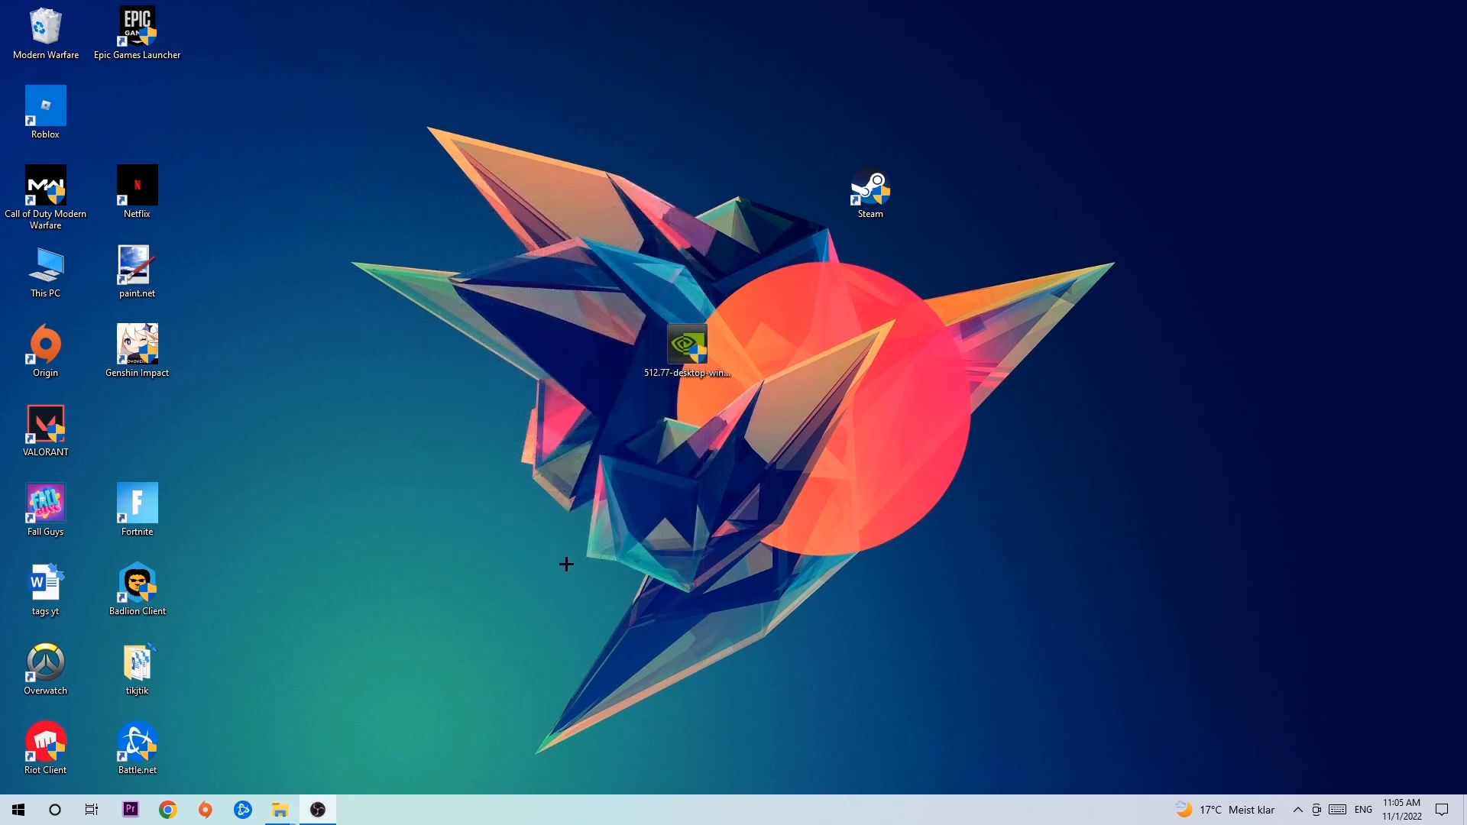
mouse_move(850, 271)
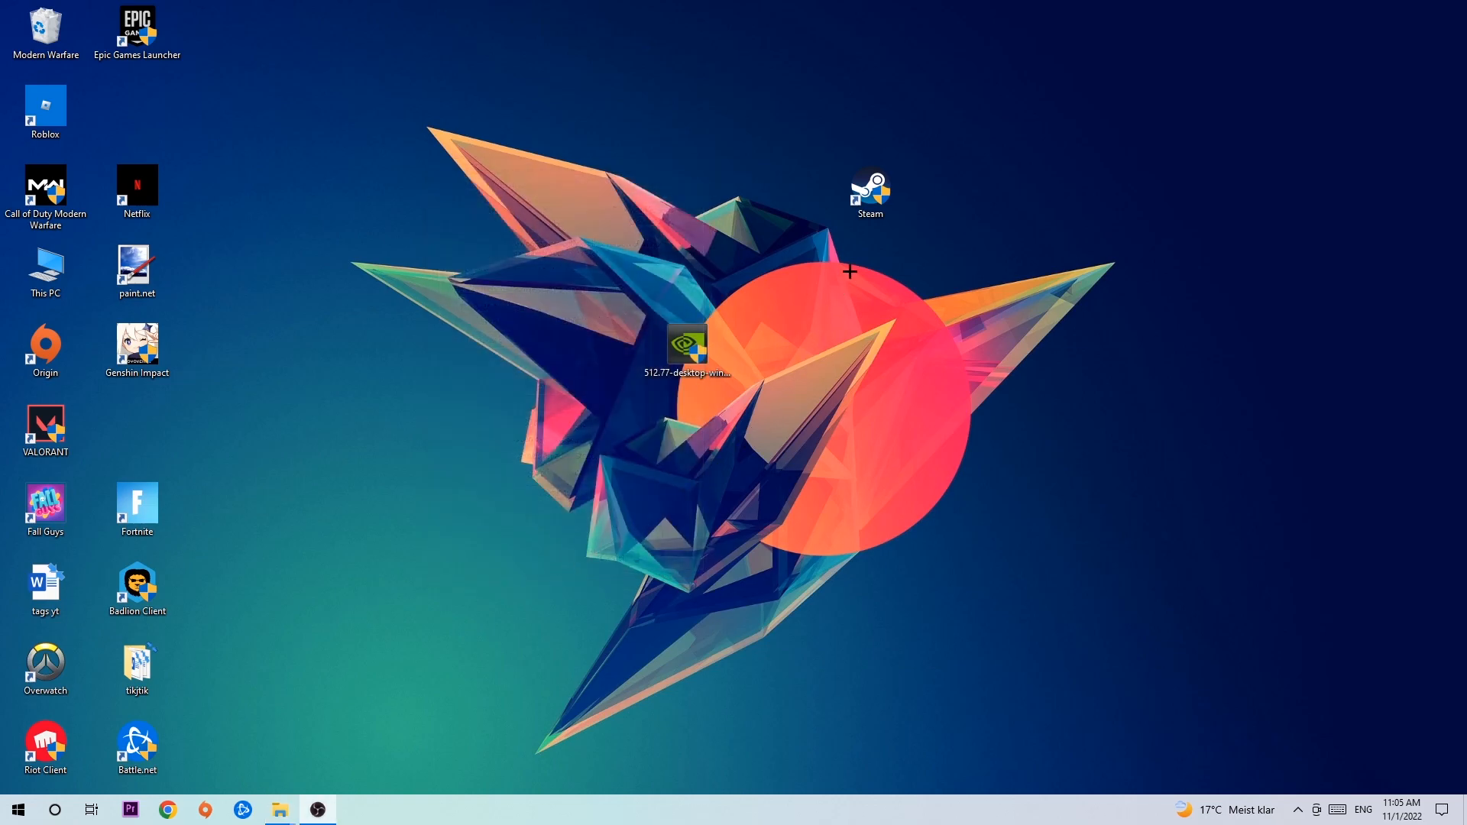
Step: Drag the Steam shortcut left to sit above the NVIDIA driver installer icon
left_click_drag(868, 191, 688, 192)
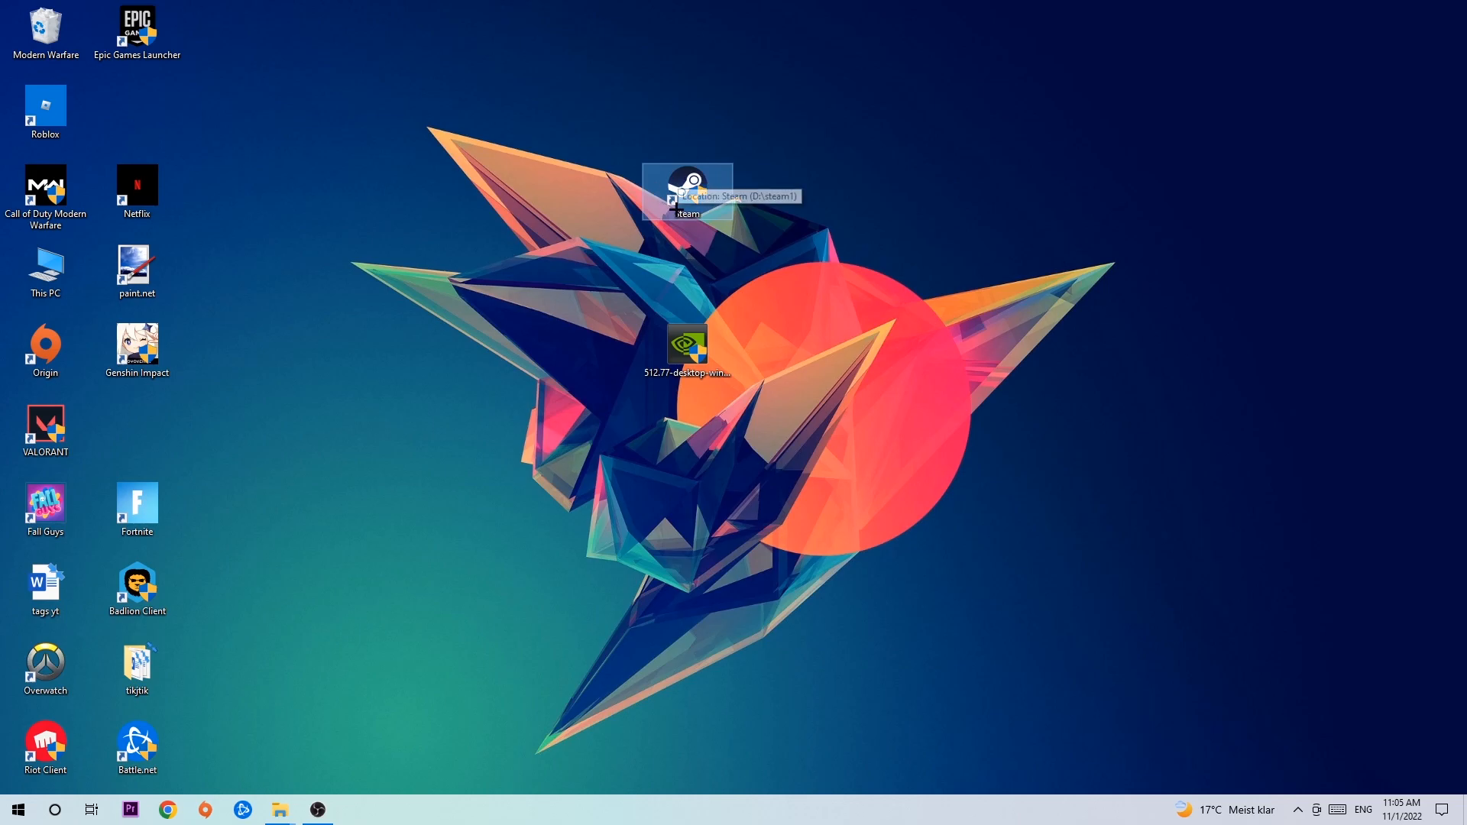
mouse_move(857, 430)
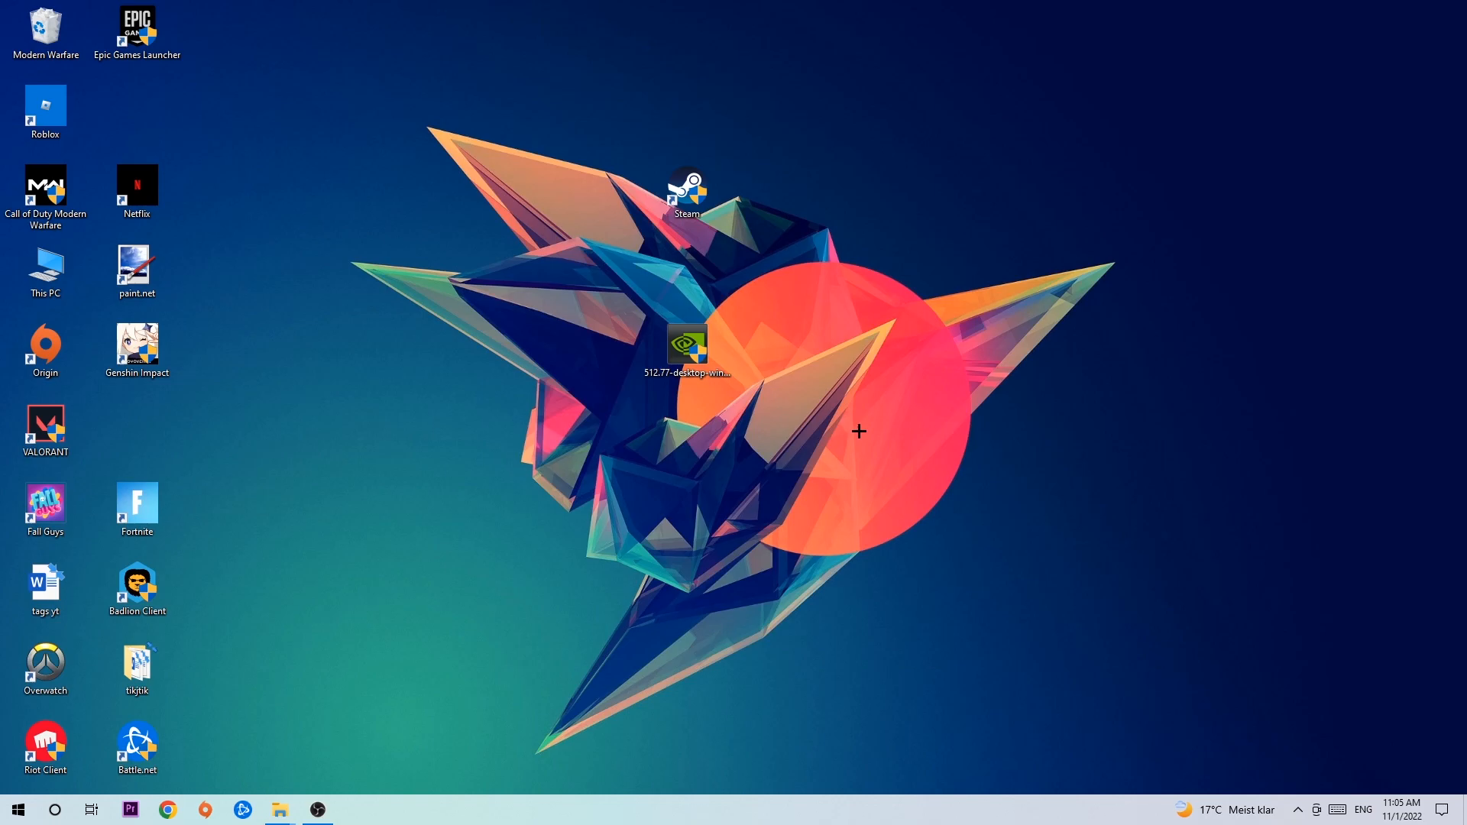
mouse_move(855, 408)
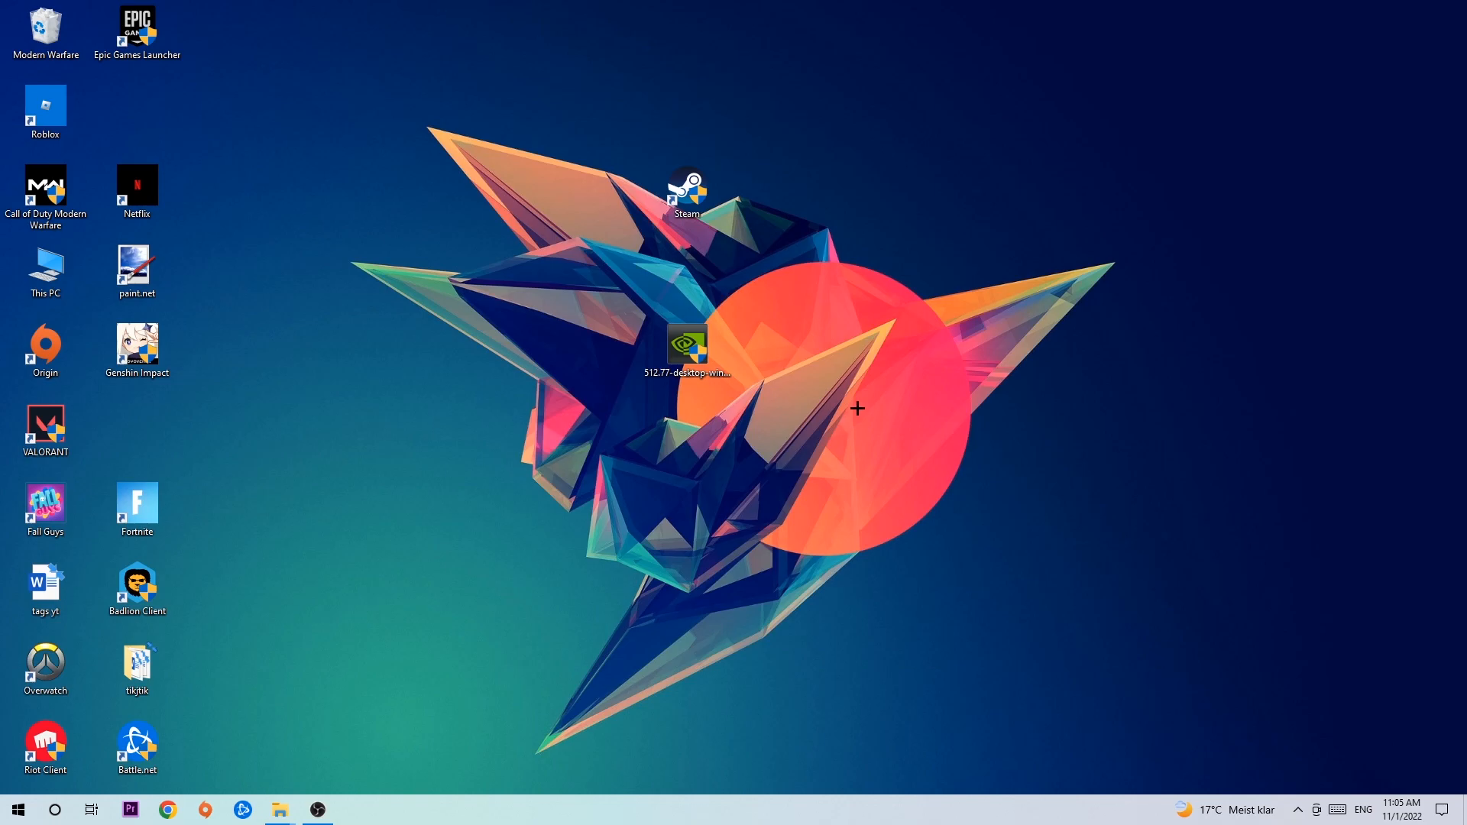